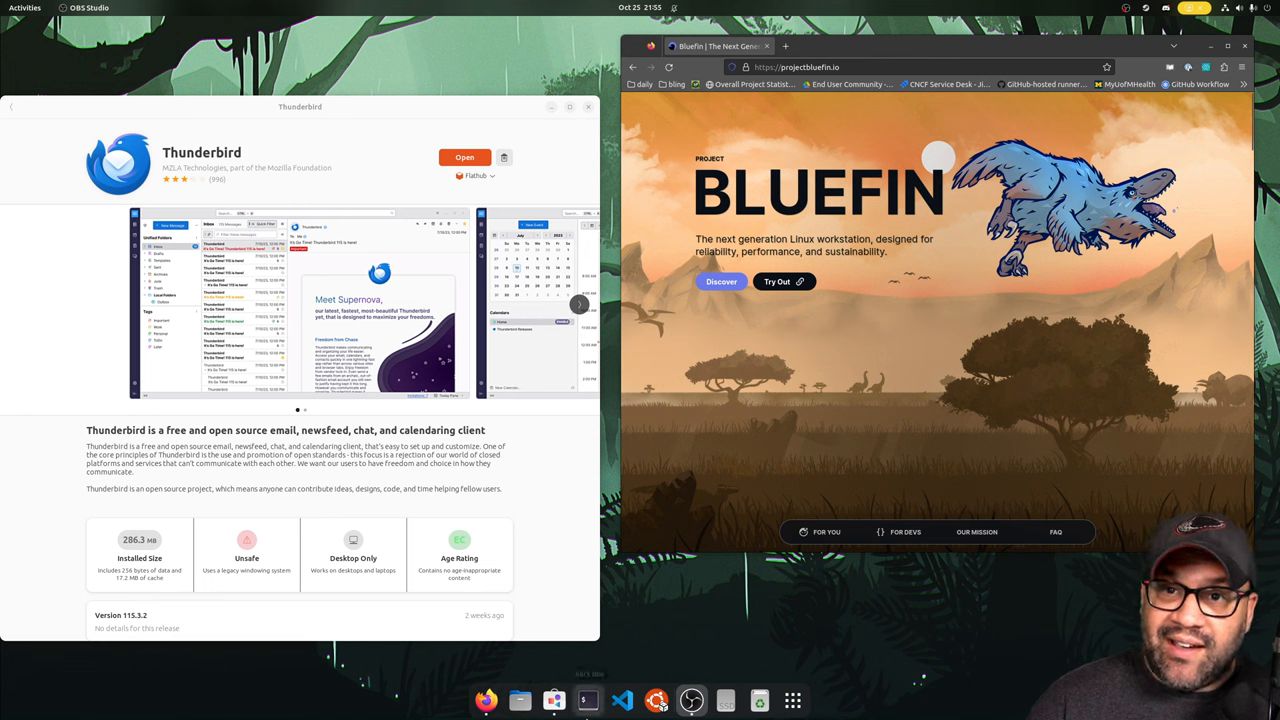
pyautogui.moveTo(444, 198)
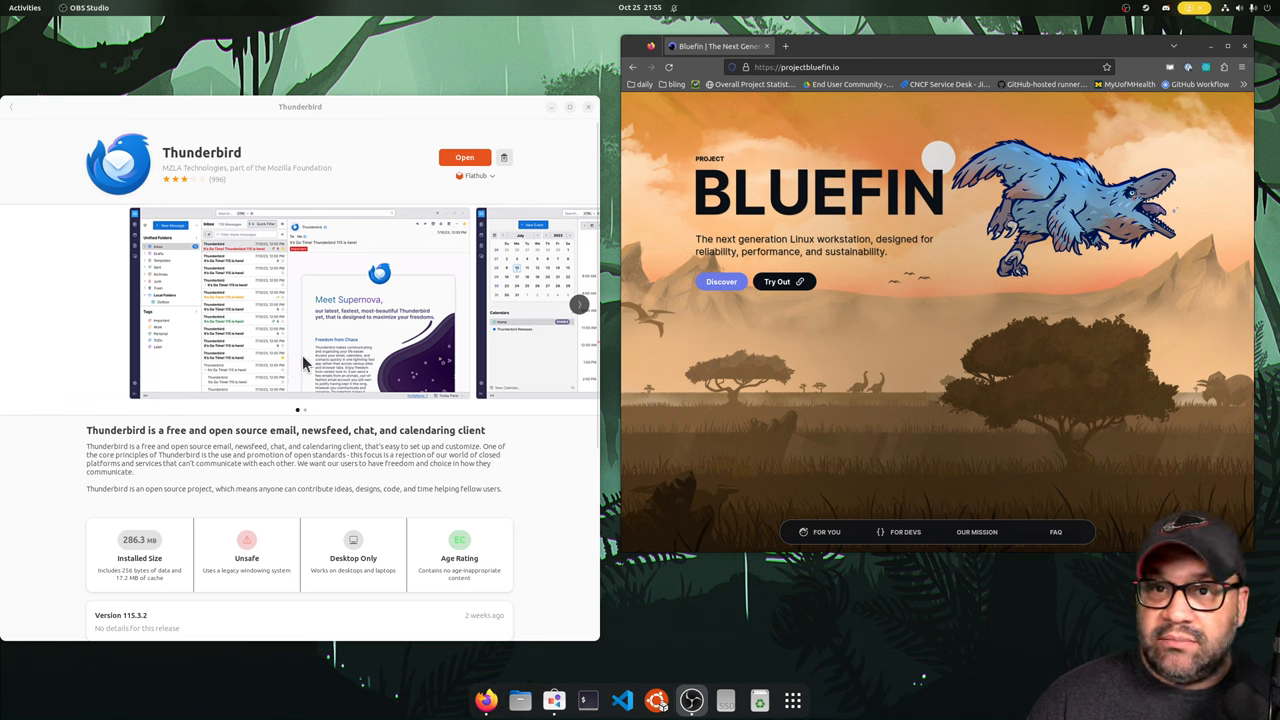
pyautogui.moveTo(390, 184)
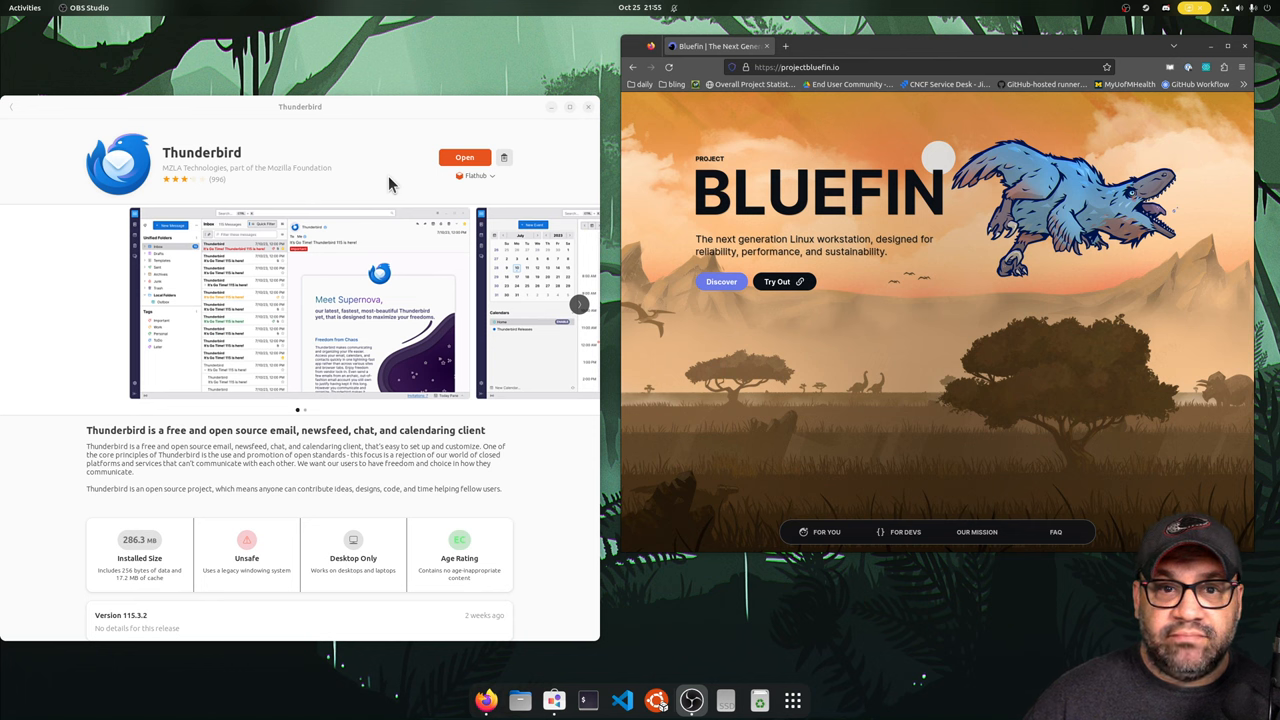
# Step: Jump to the 'For You' section of projectbluefin.io via the bottom navigation
pyautogui.click(476, 176)
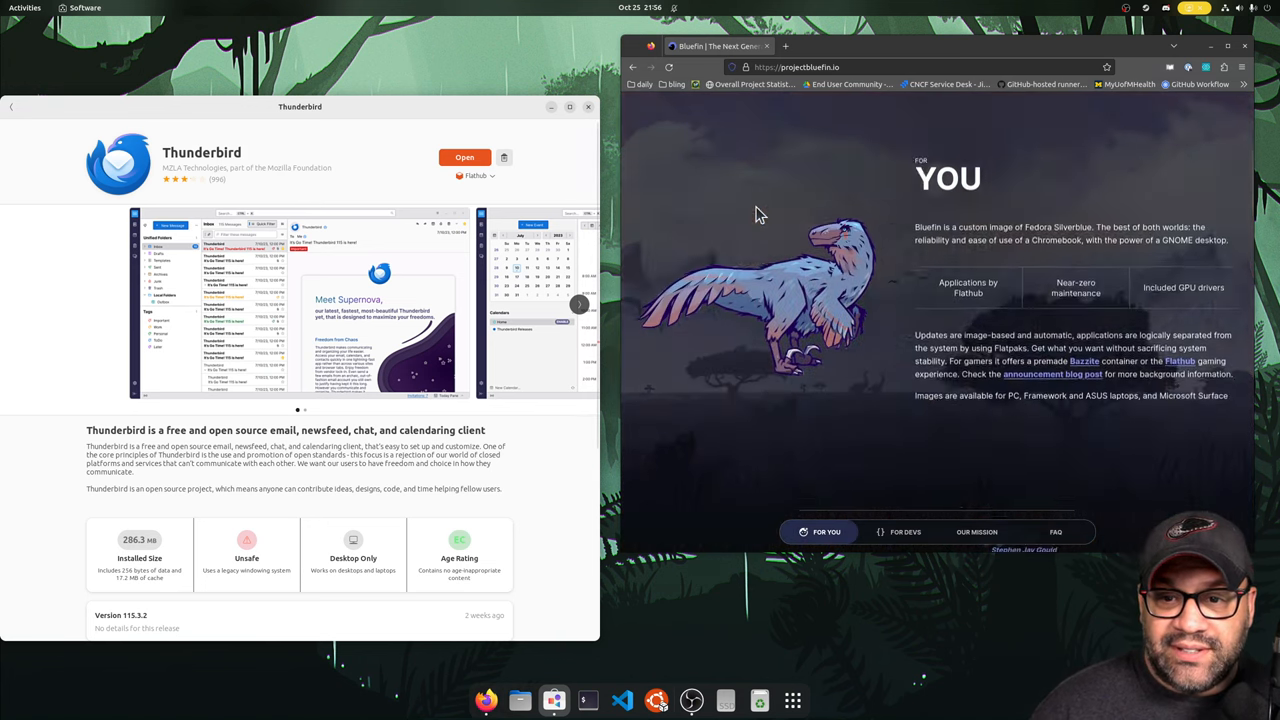
# Step: Show the 'For Devs' section describing VS Code, Devbox and DevPod tooling
pyautogui.click(904, 532)
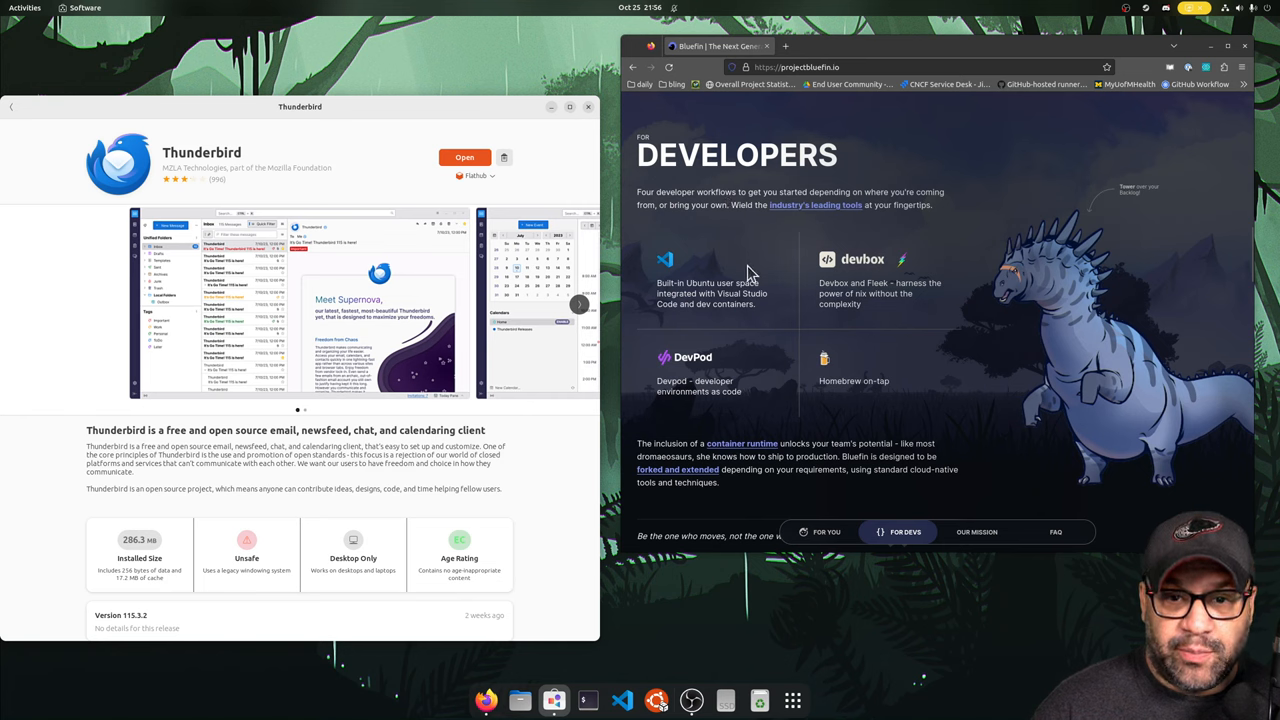
pyautogui.moveTo(796, 348)
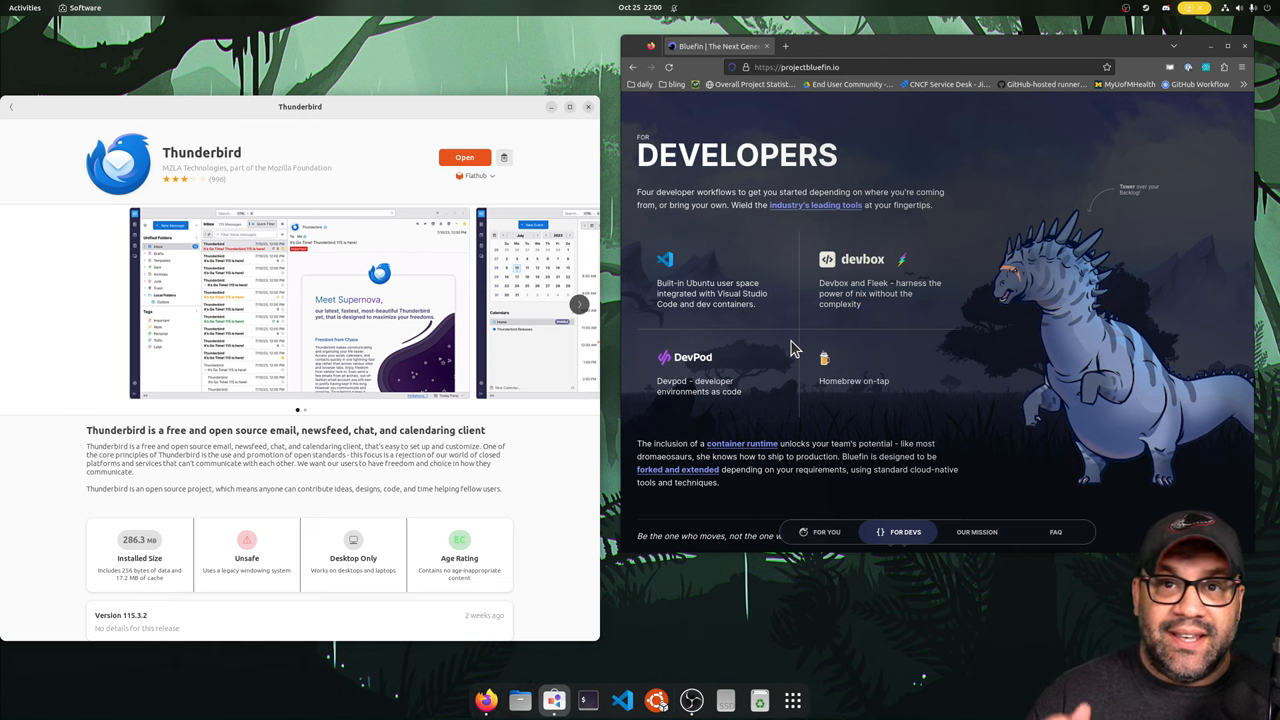
pyautogui.moveTo(900, 308)
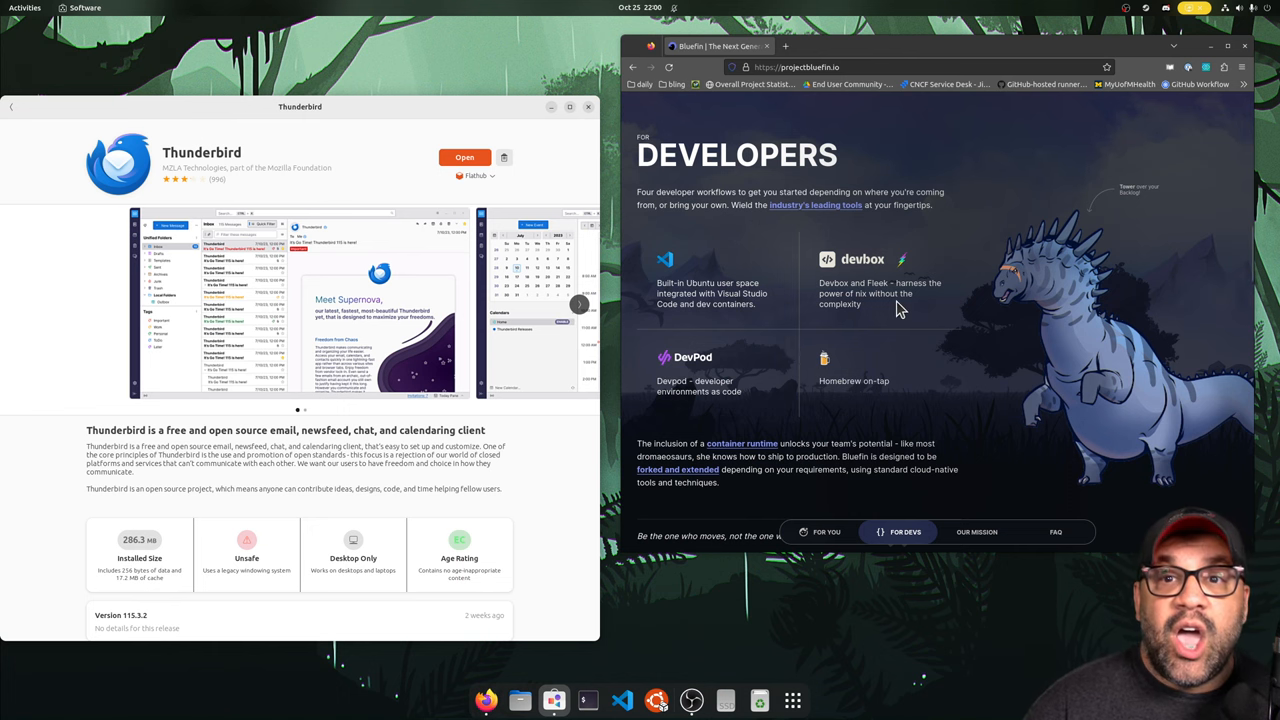
pyautogui.click(976, 532)
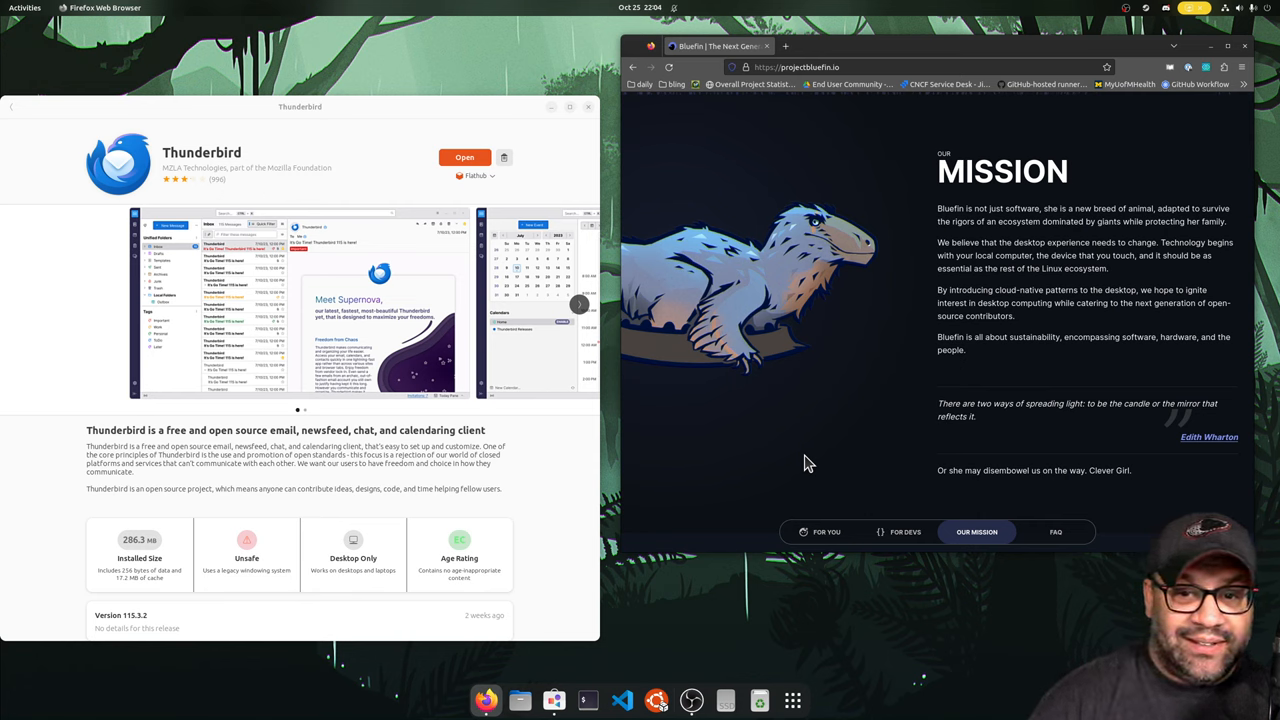
pyautogui.moveTo(816, 240)
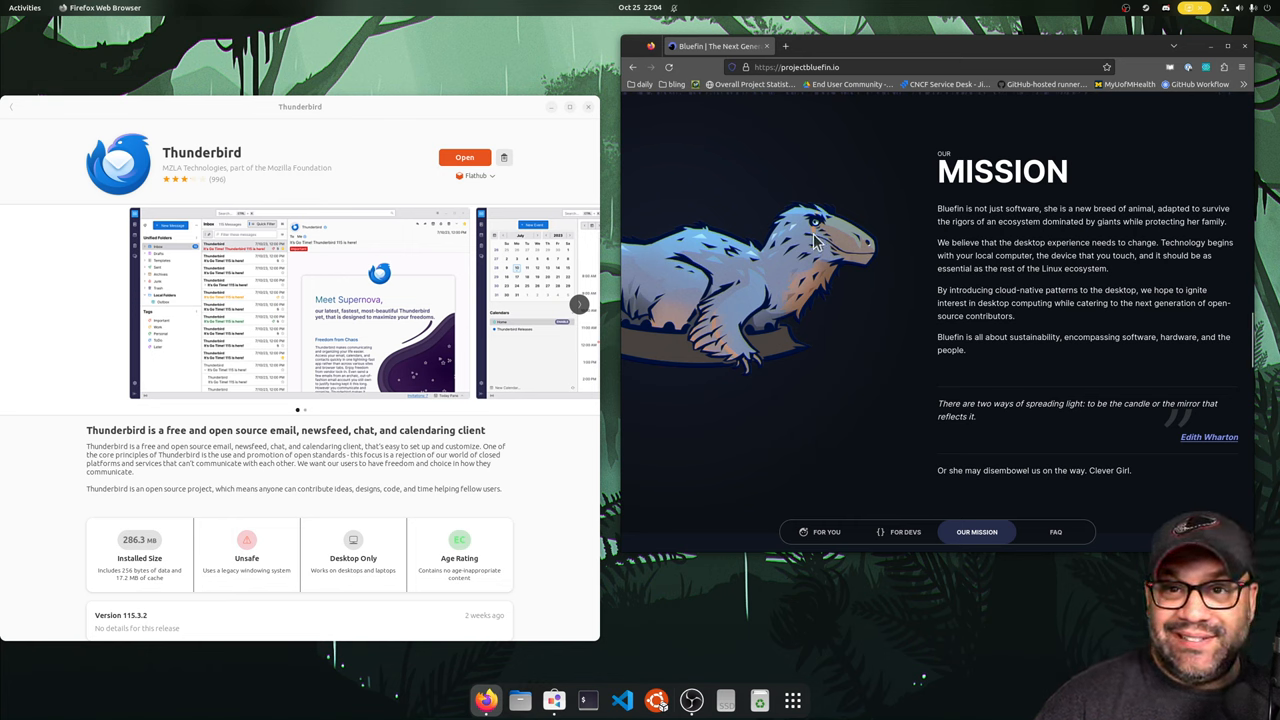
pyautogui.moveTo(856, 404)
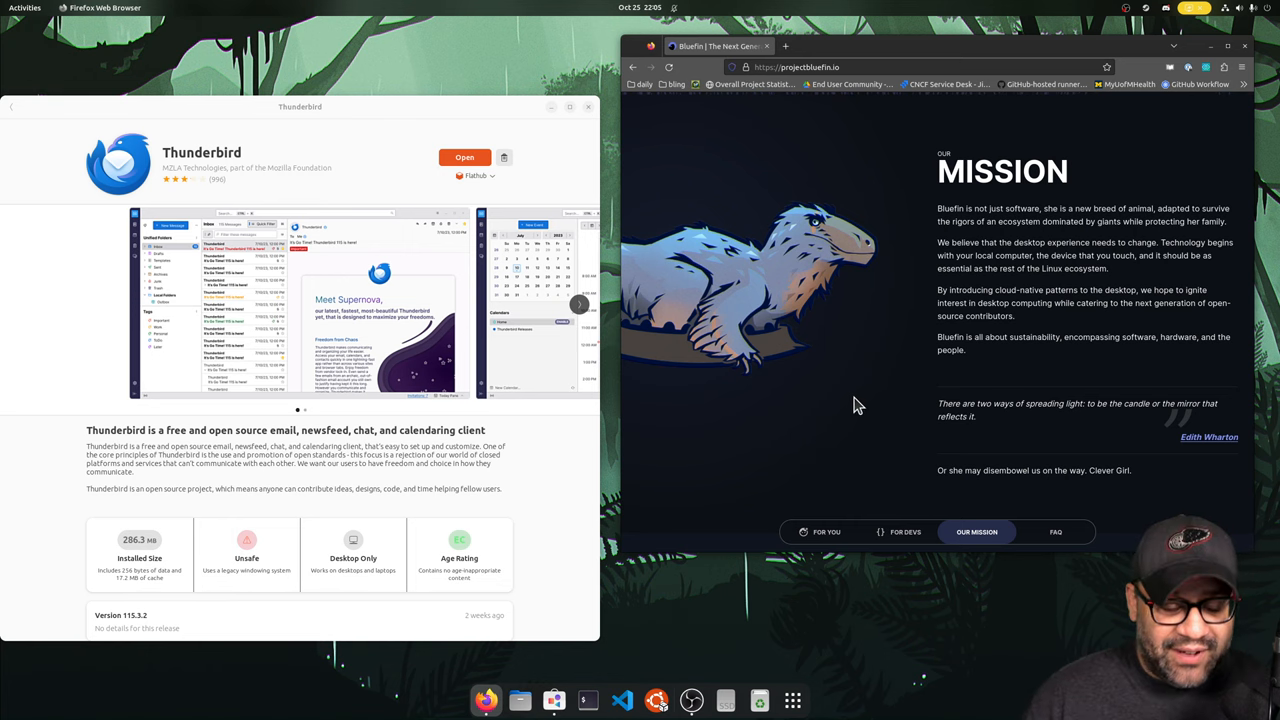